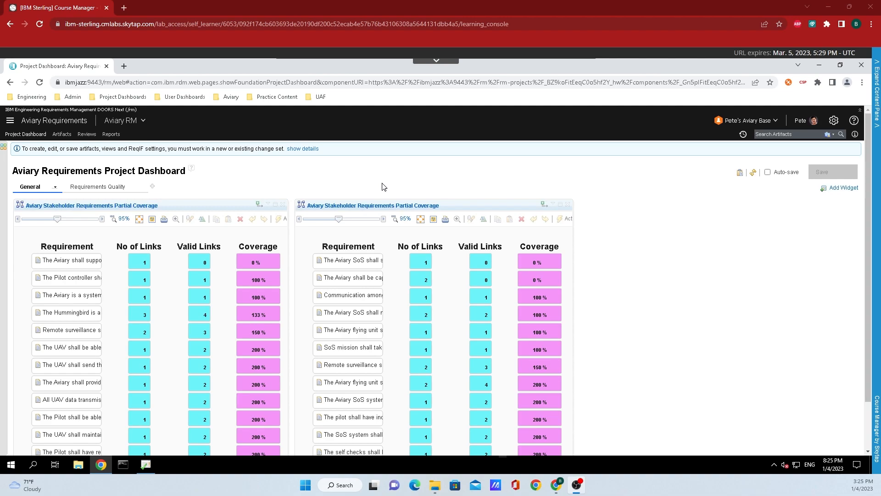
mouse_move(399, 178)
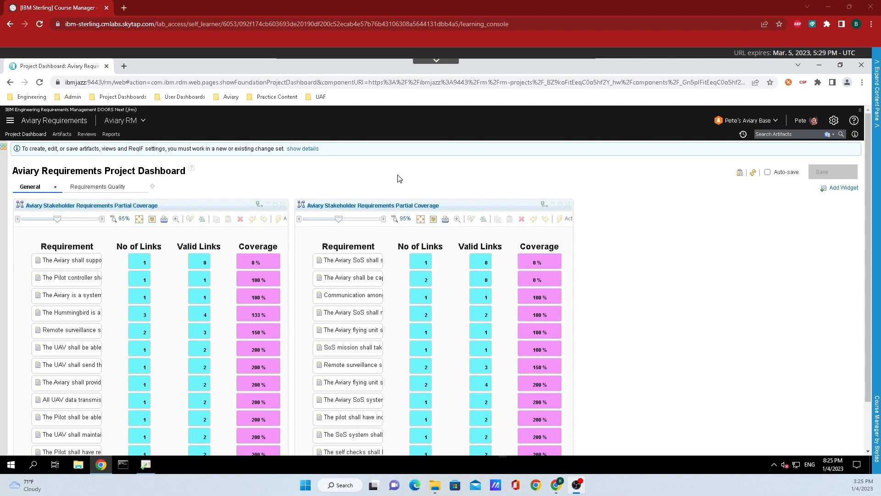
mouse_move(403, 173)
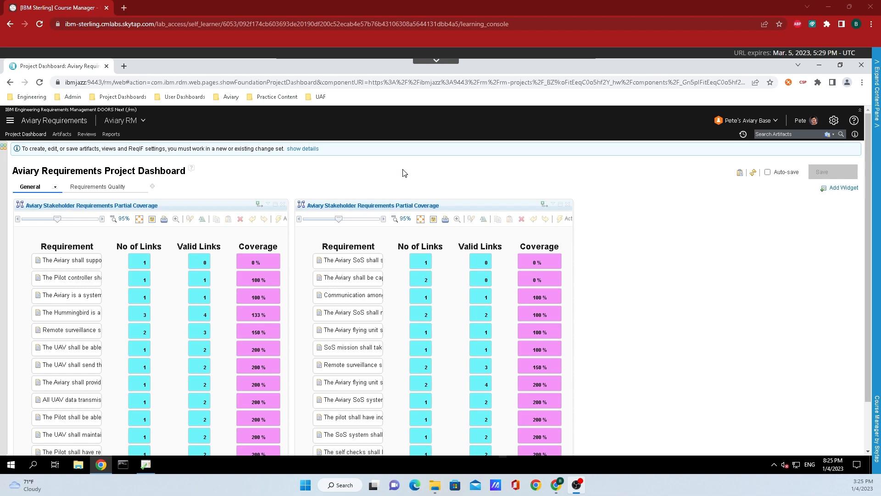
mouse_move(773, 132)
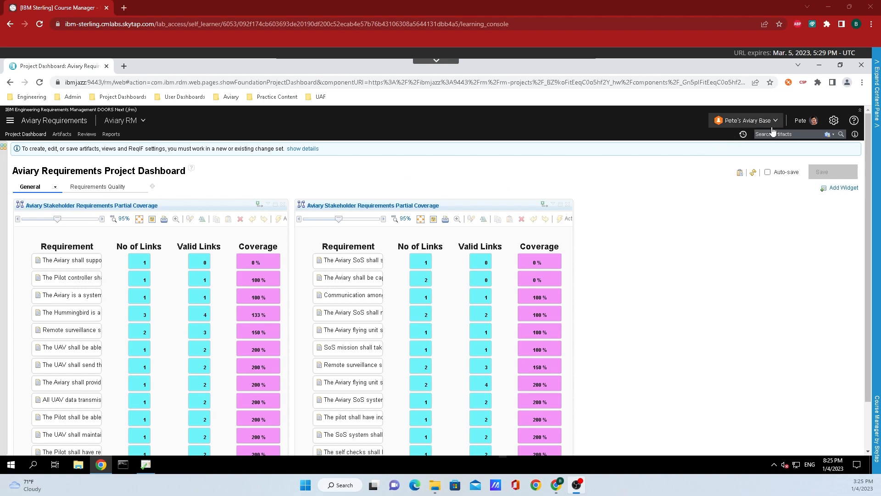
mouse_move(840, 134)
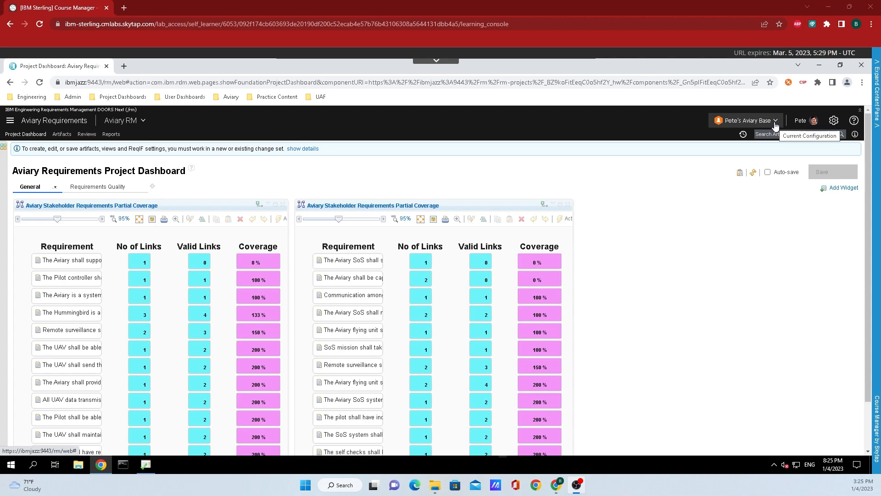
Open the Pete's Aviary Base configuration context panel from the banner.
left_click(748, 121)
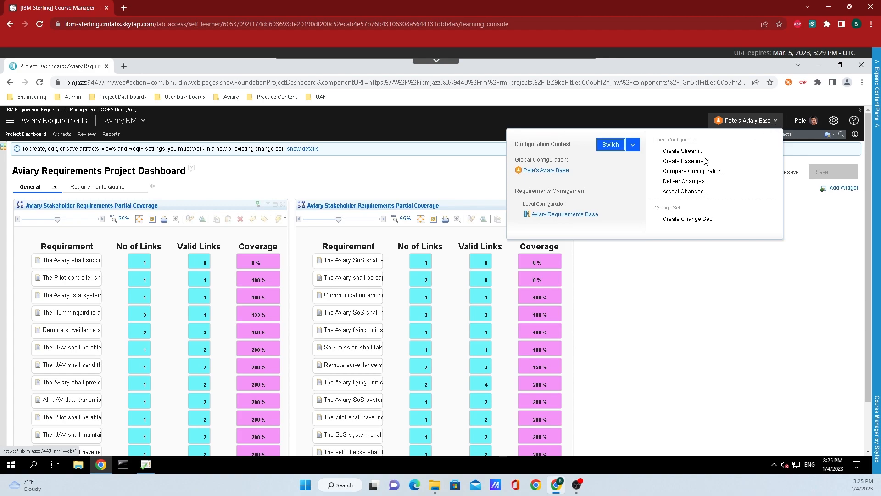
mouse_move(517, 226)
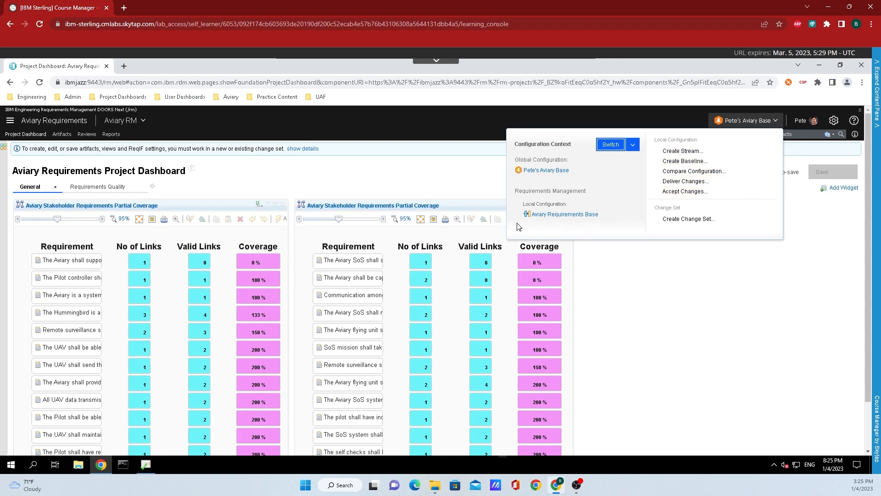
mouse_move(594, 223)
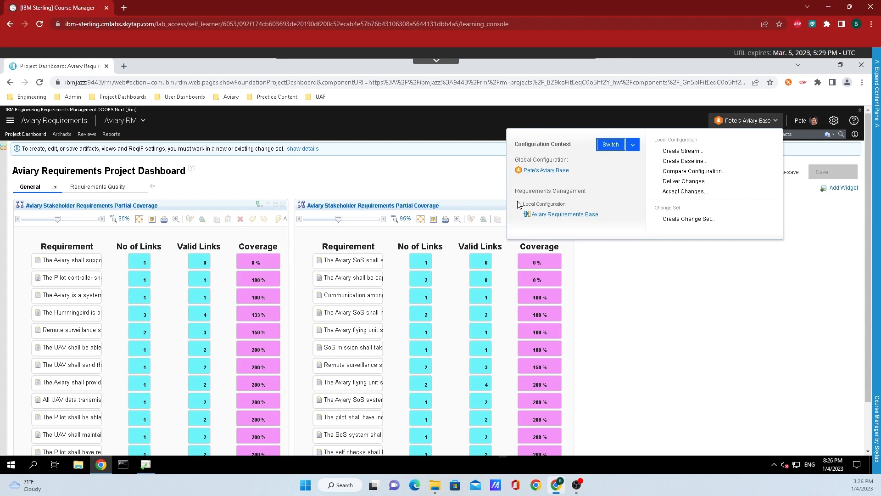
mouse_move(517, 205)
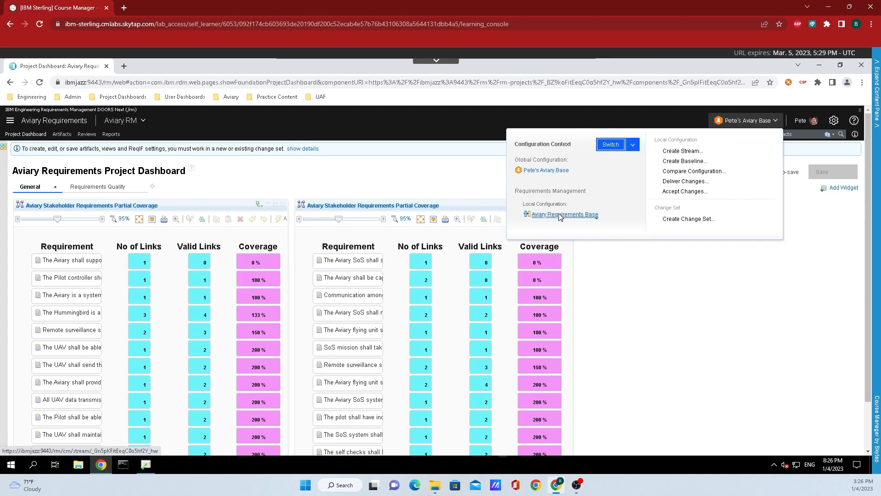
Open the Aviary Requirements Base local configuration in the Stream Editor.
left_click(564, 214)
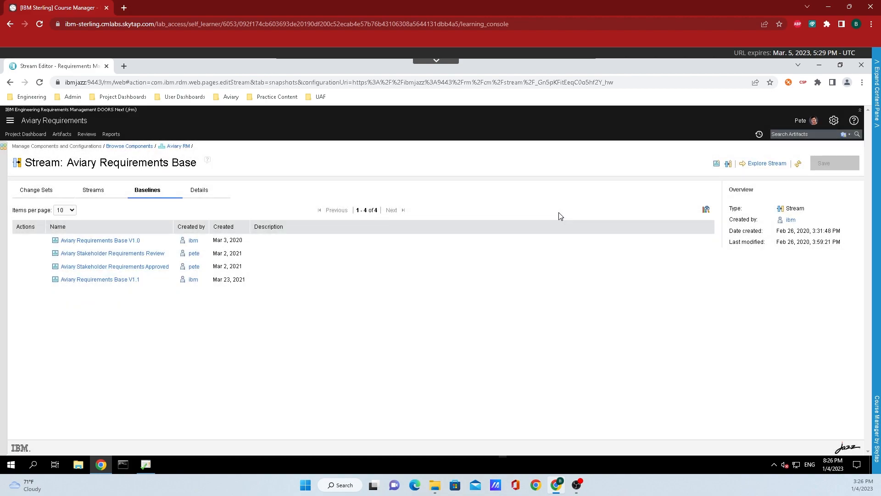
mouse_move(147, 315)
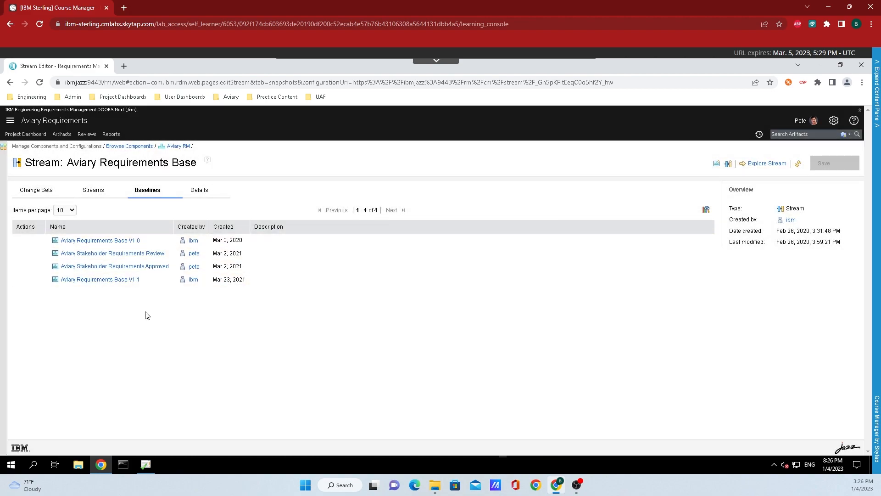
left_click(100, 240)
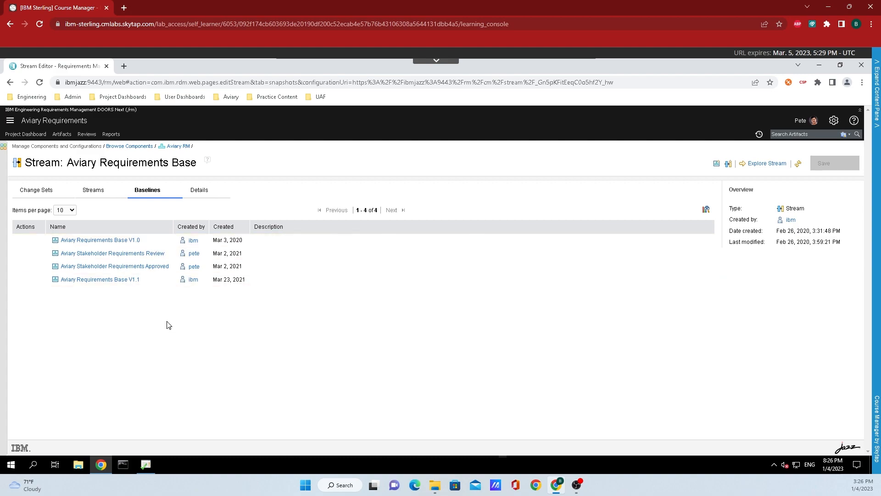
mouse_move(199, 189)
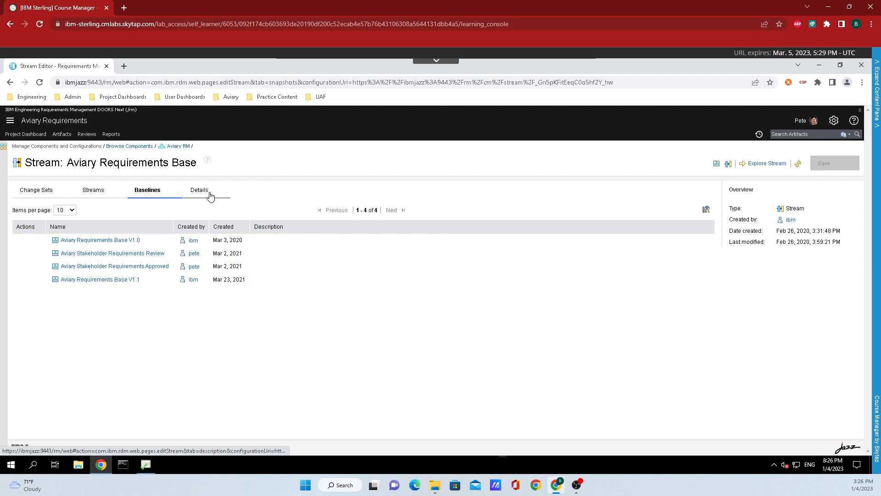
Show the stream's Details tab with its empty description and two change management constraints.
left_click(199, 190)
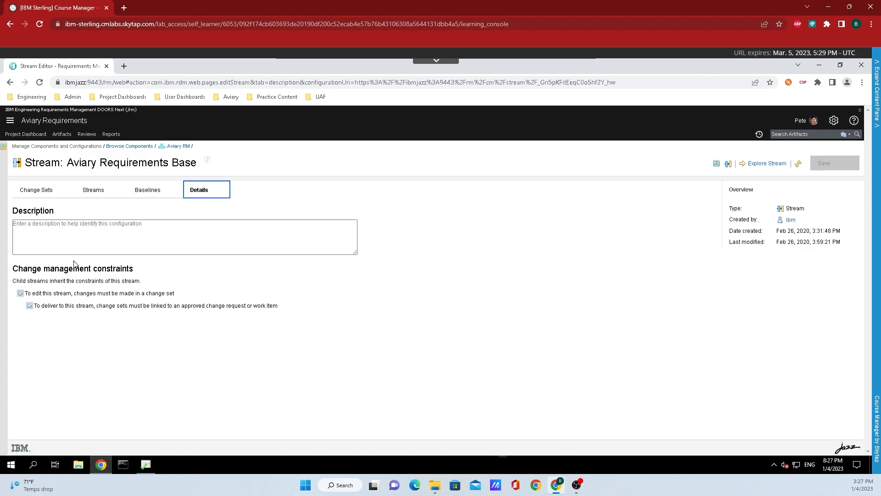
mouse_move(190, 273)
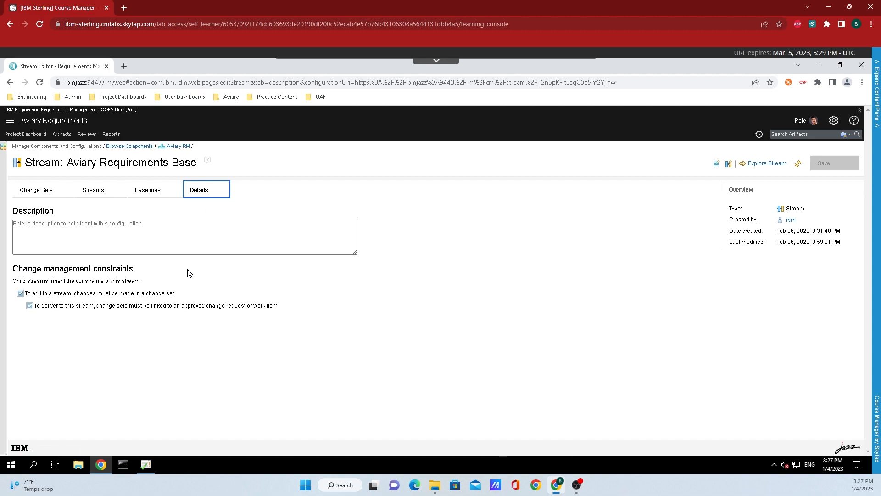